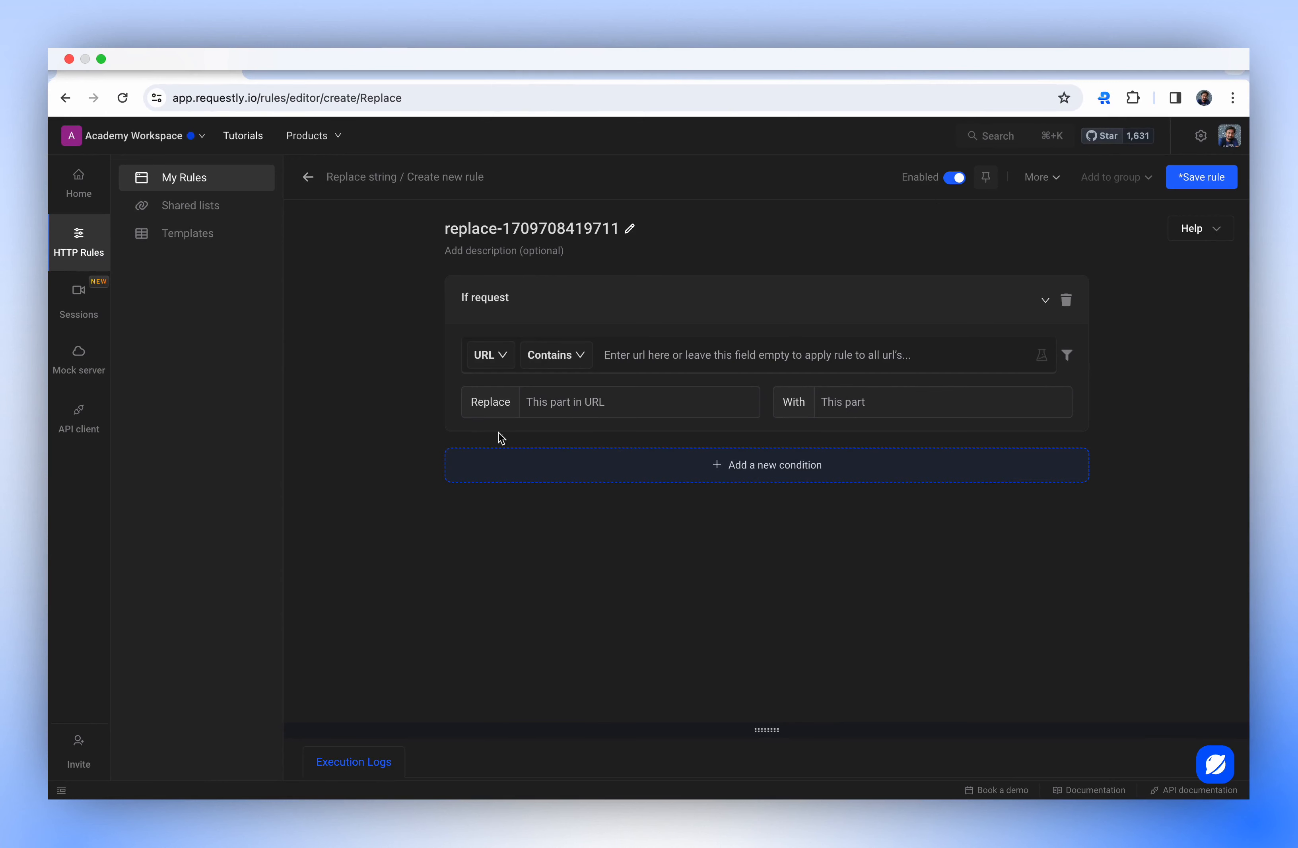
mouse_move(494, 508)
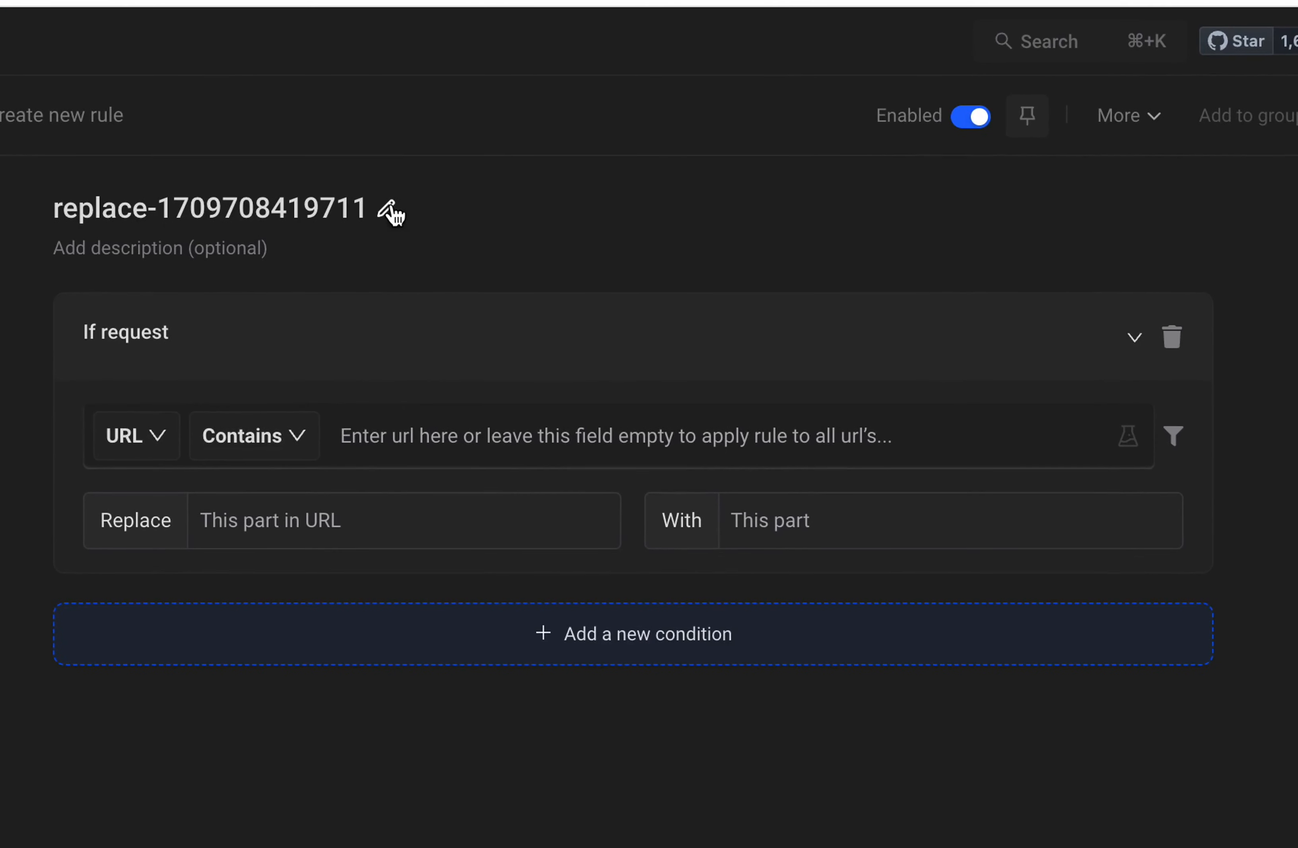
- Start a new Replace String rule and collapse its If request condition
double_click(209, 208)
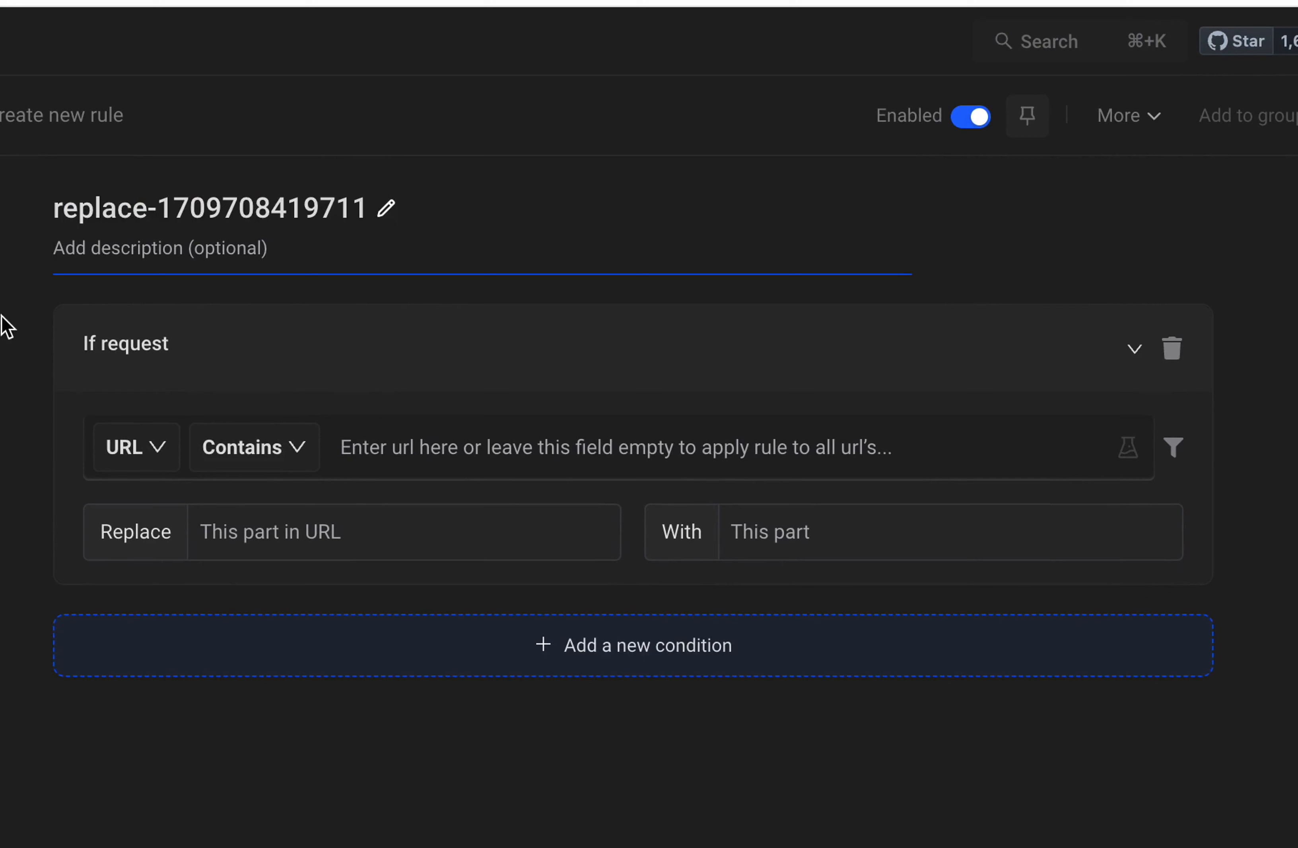
left_click(1133, 347)
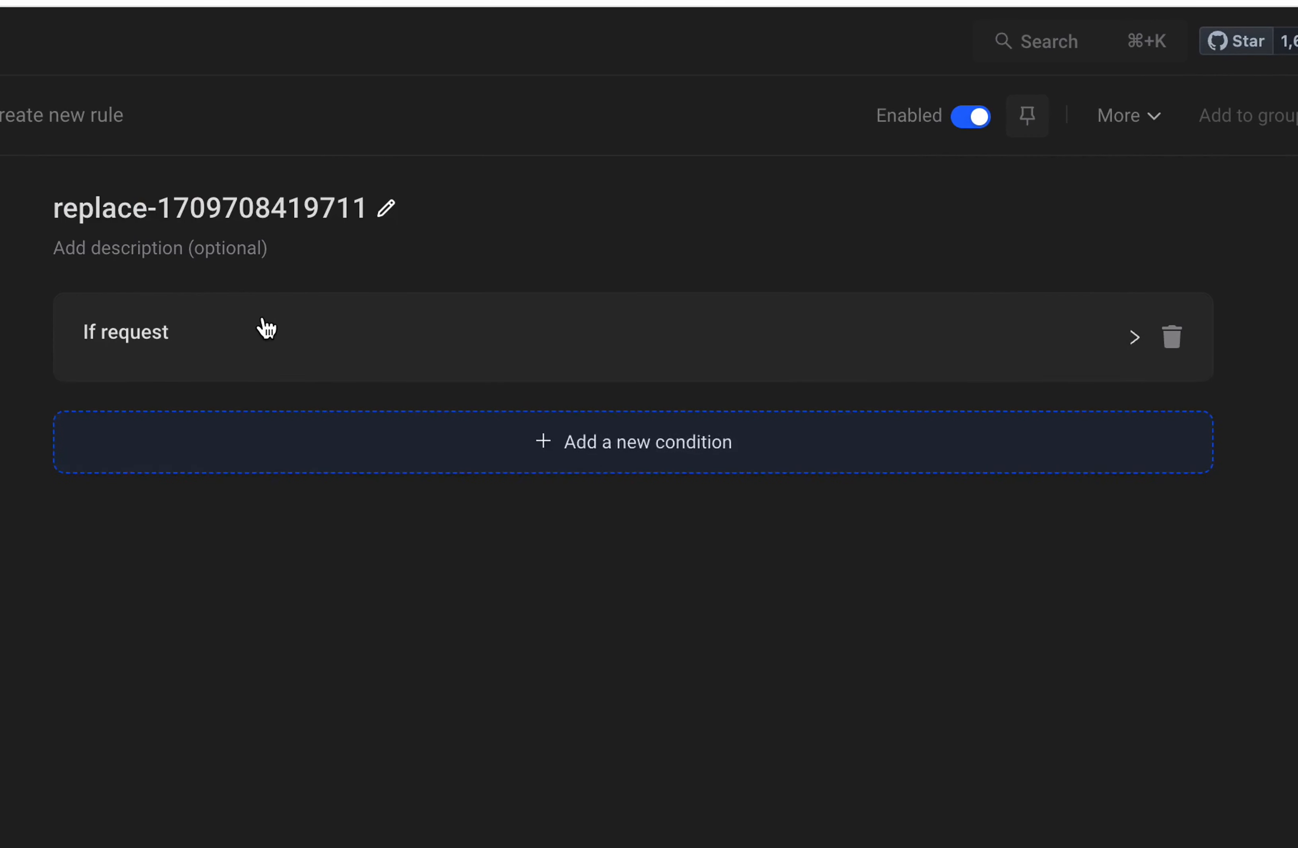
- Expand the If request condition and keep it matching on the full URL
left_click(1135, 337)
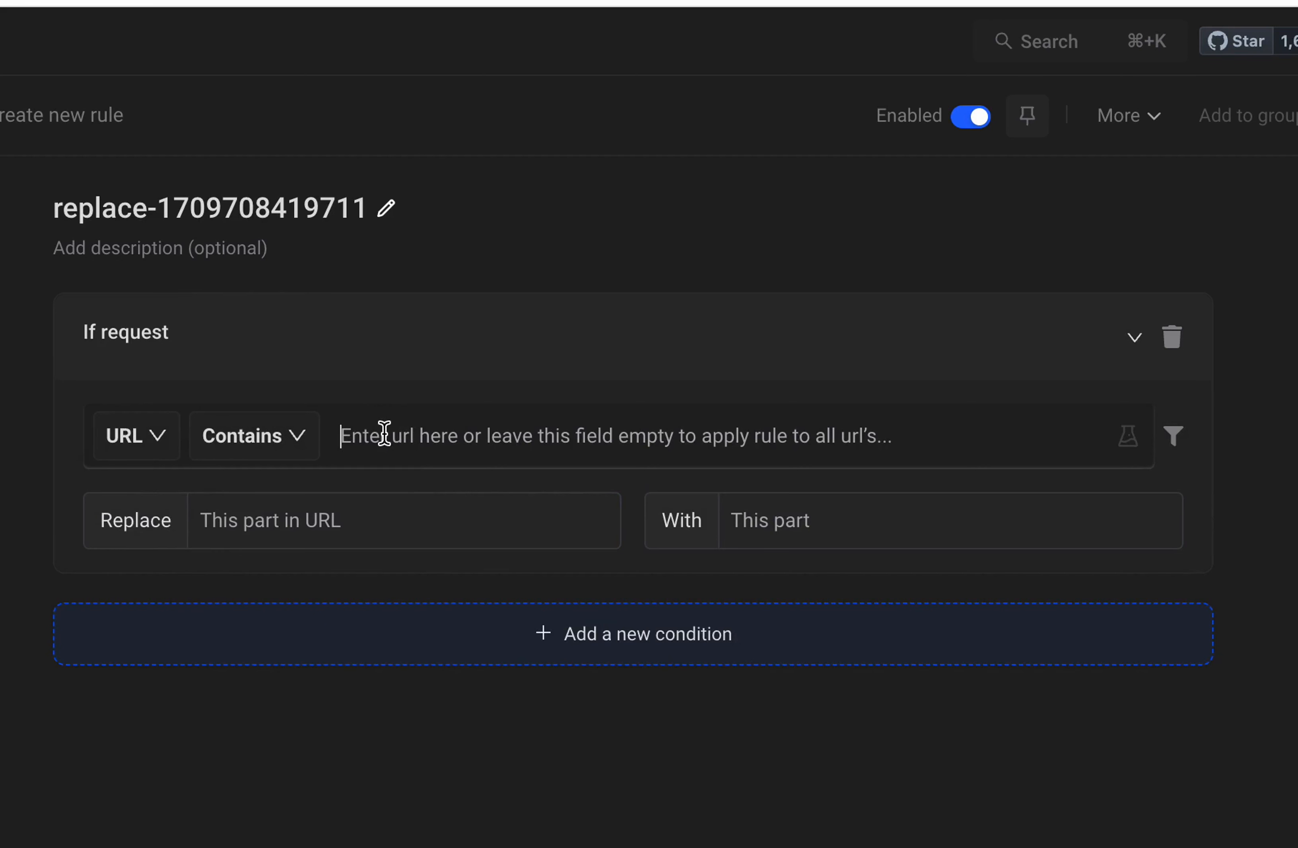
mouse_move(356, 438)
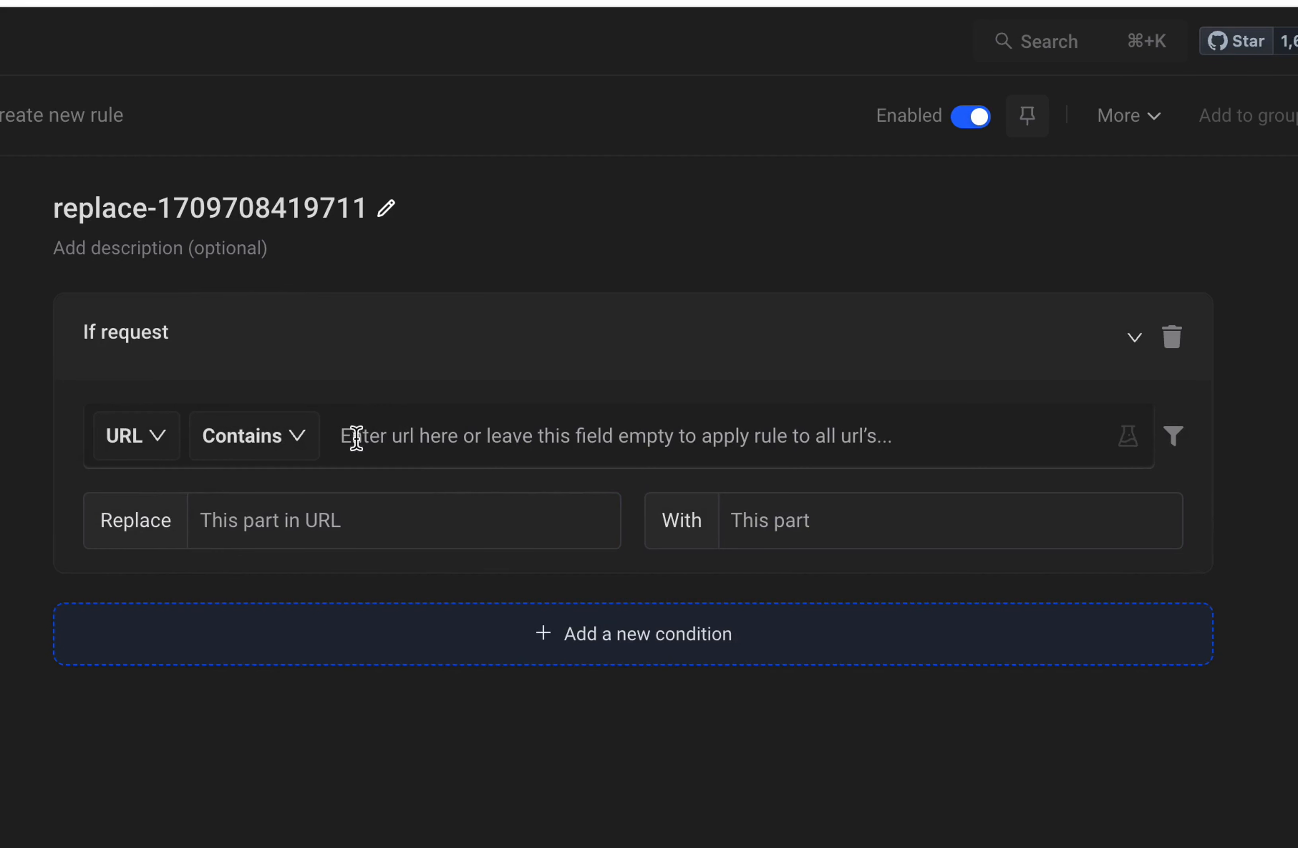
left_click(134, 436)
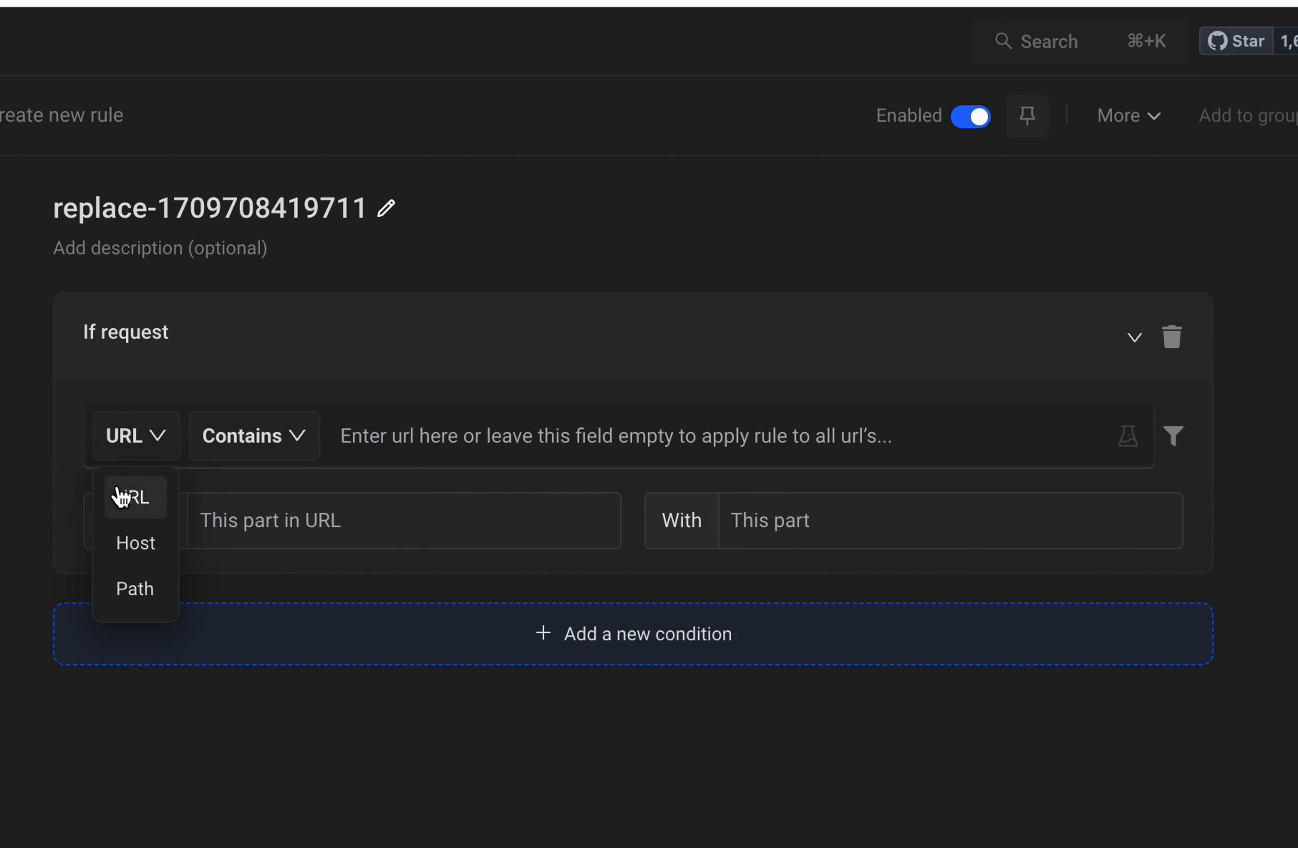
left_click(253, 436)
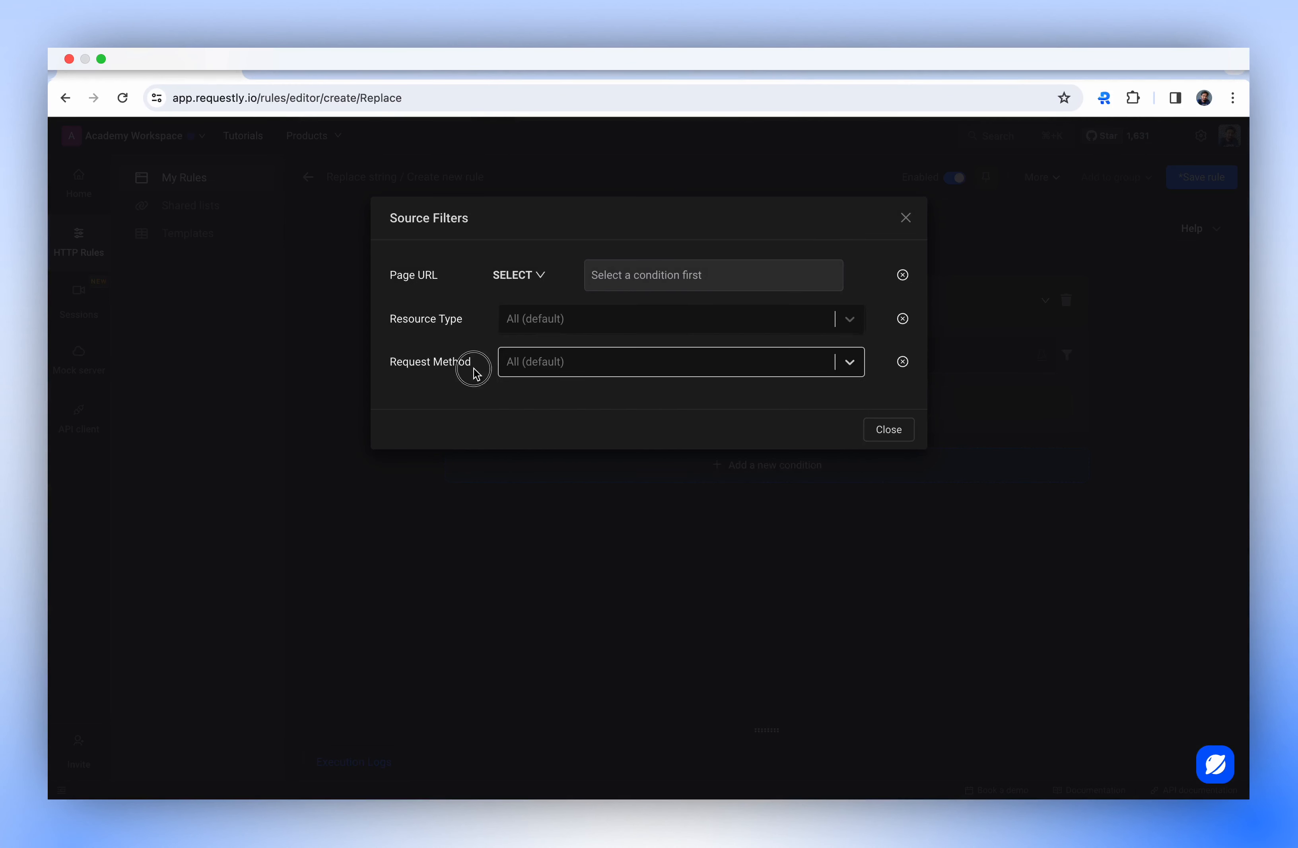
mouse_move(887, 404)
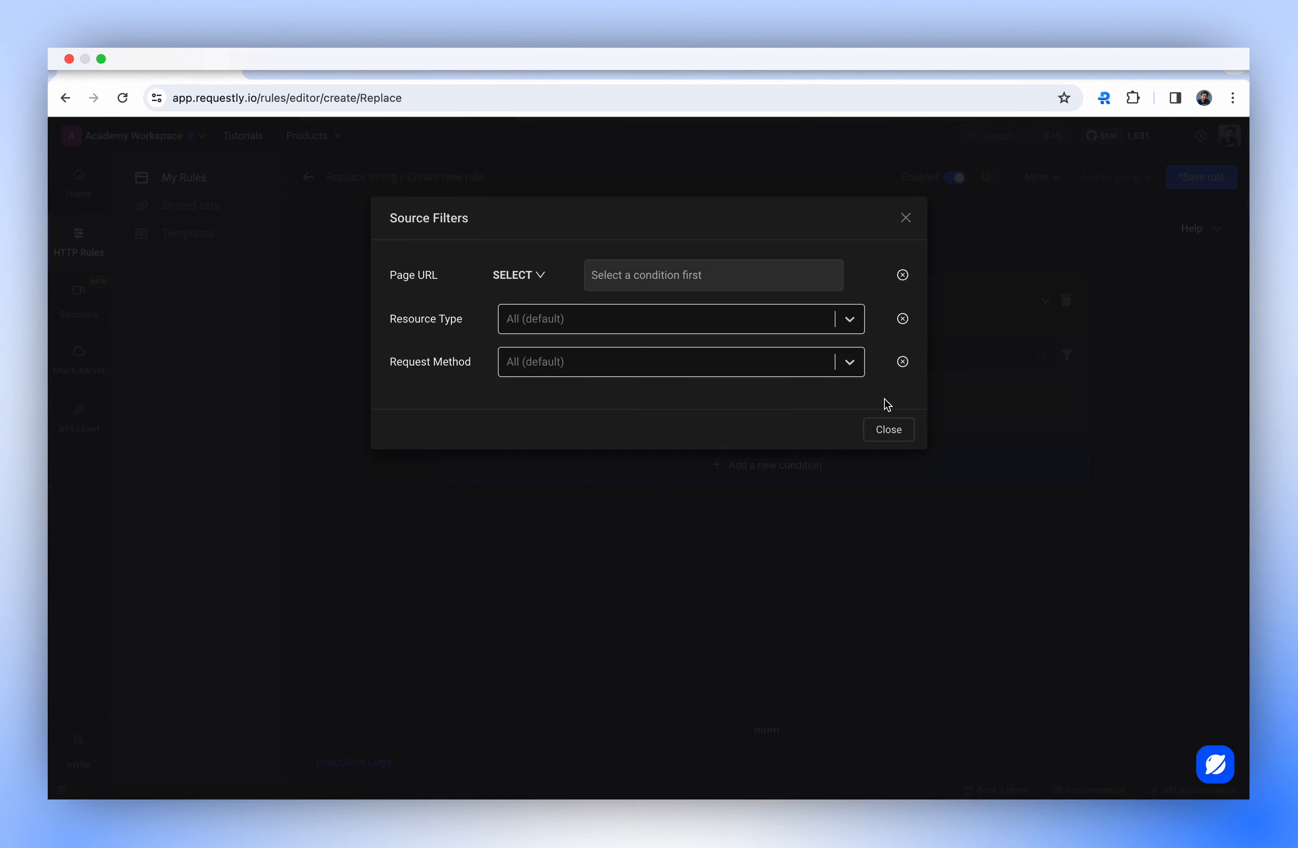
left_click(888, 429)
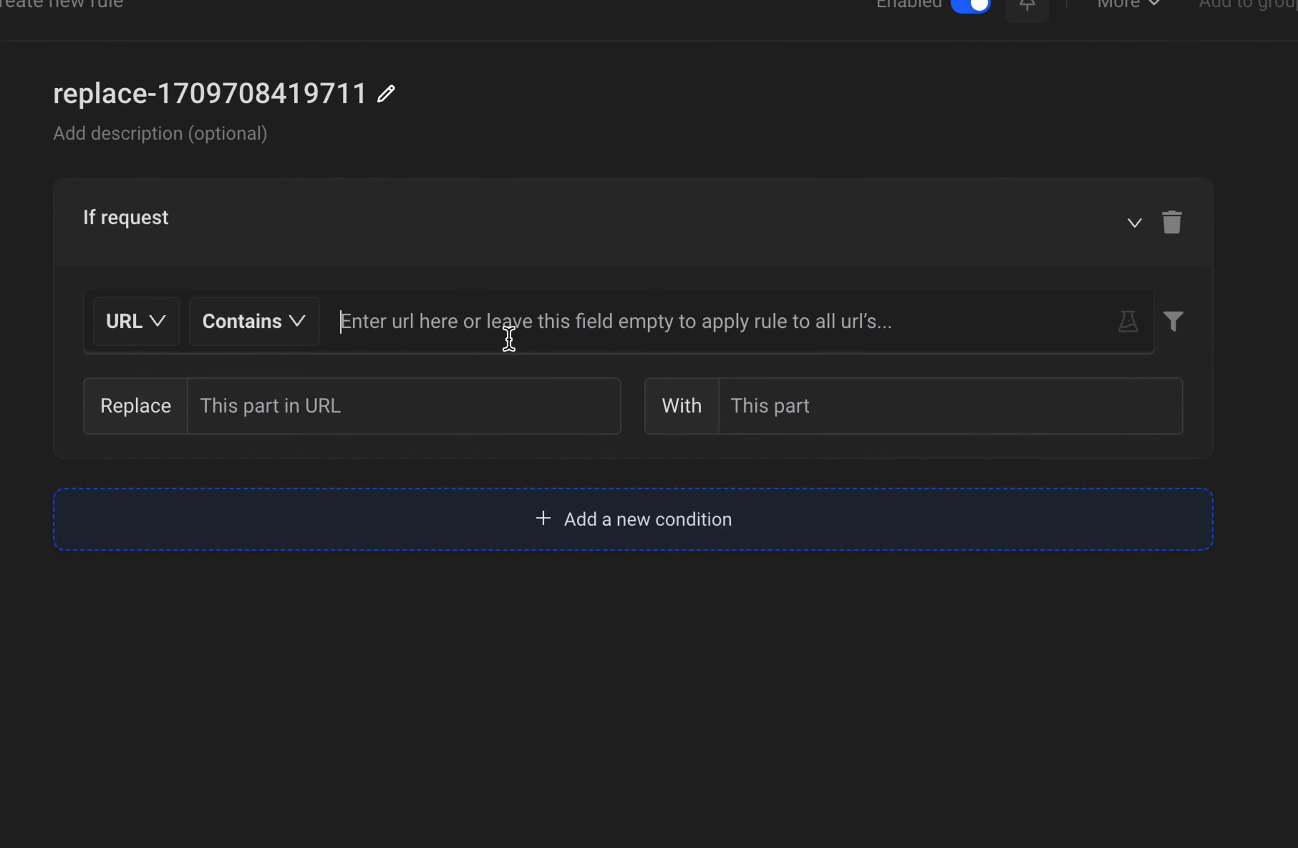
- Match URLs containing api.example.com/graphql, replace api.example.com with localhost:5000, and save the rule
type("api.example.")
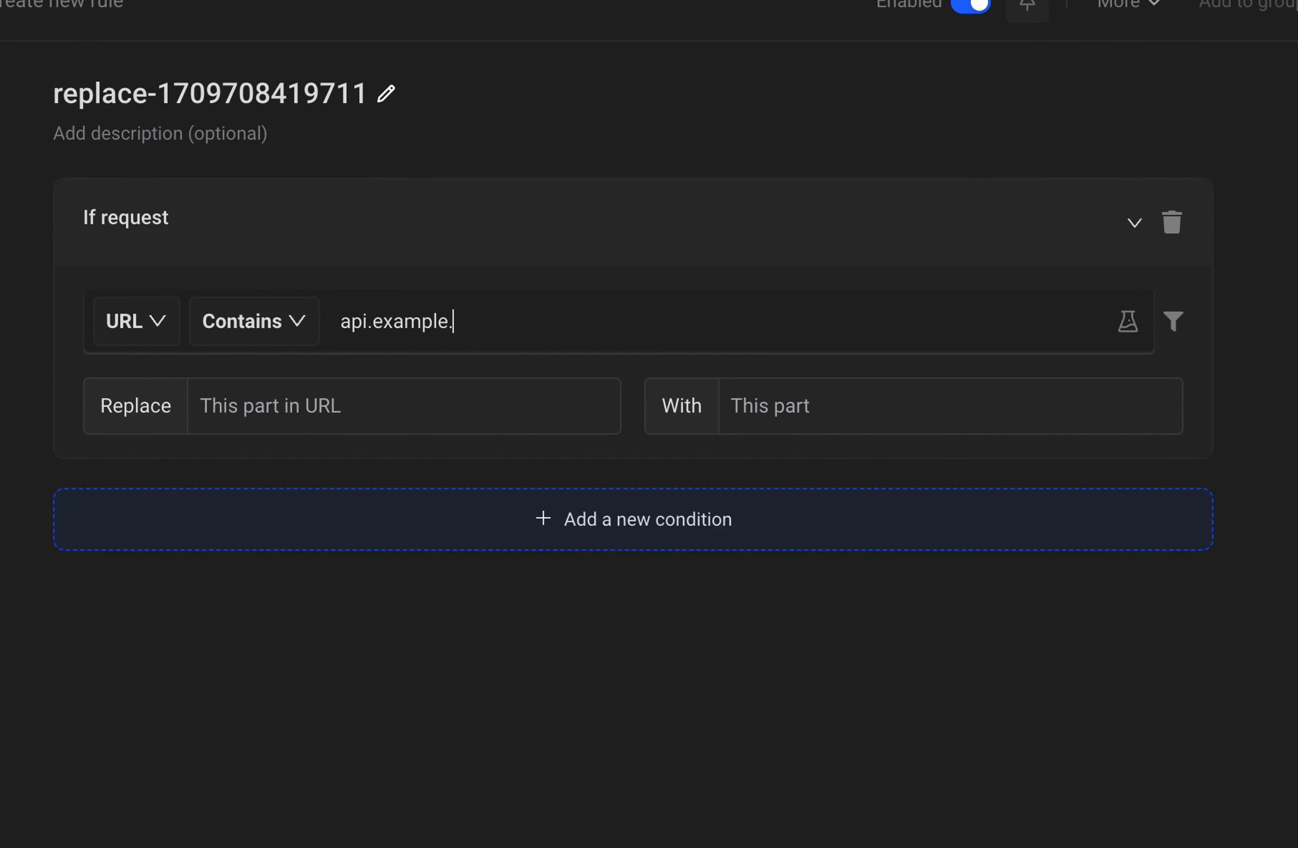
type("com/graphw")
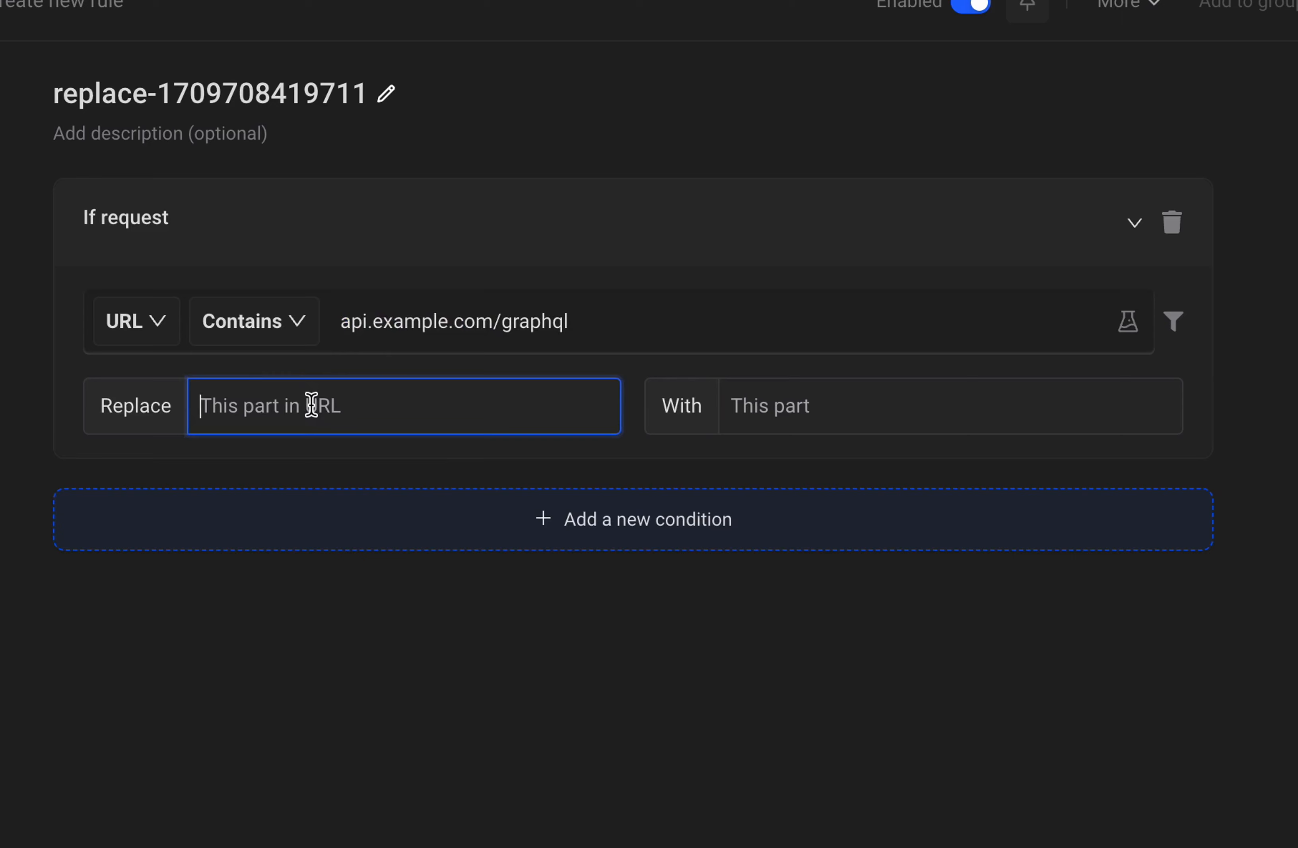
type("localhos")
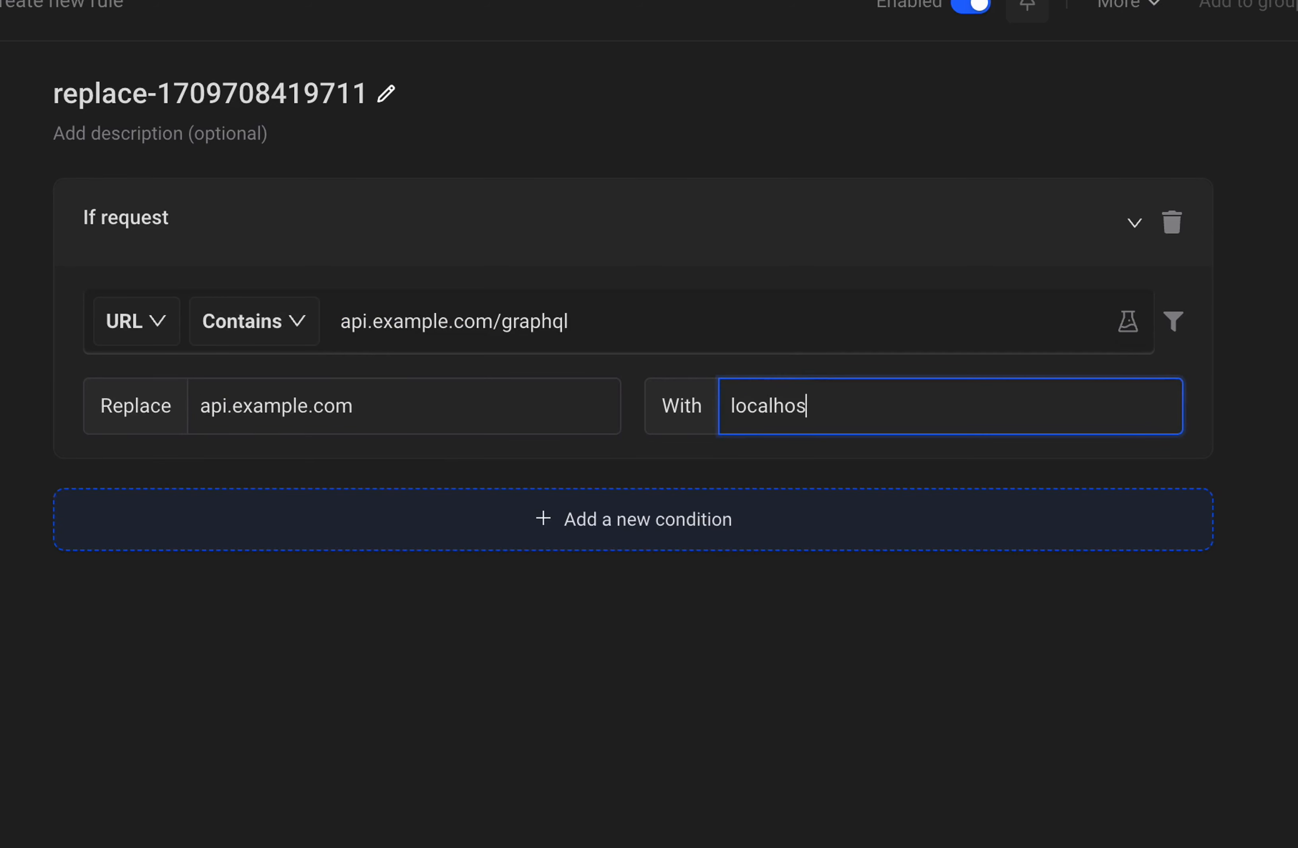
type("t:5000")
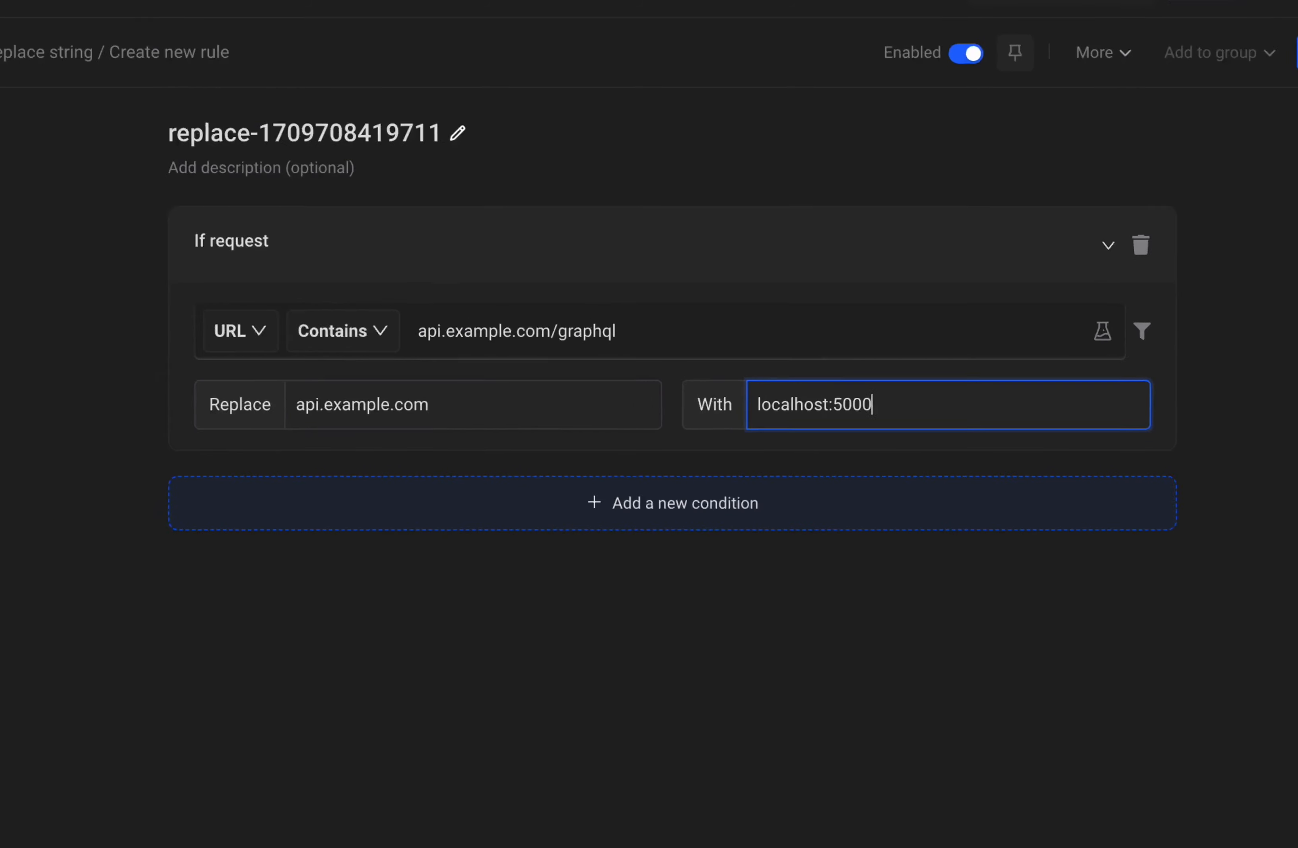
left_click(1129, 229)
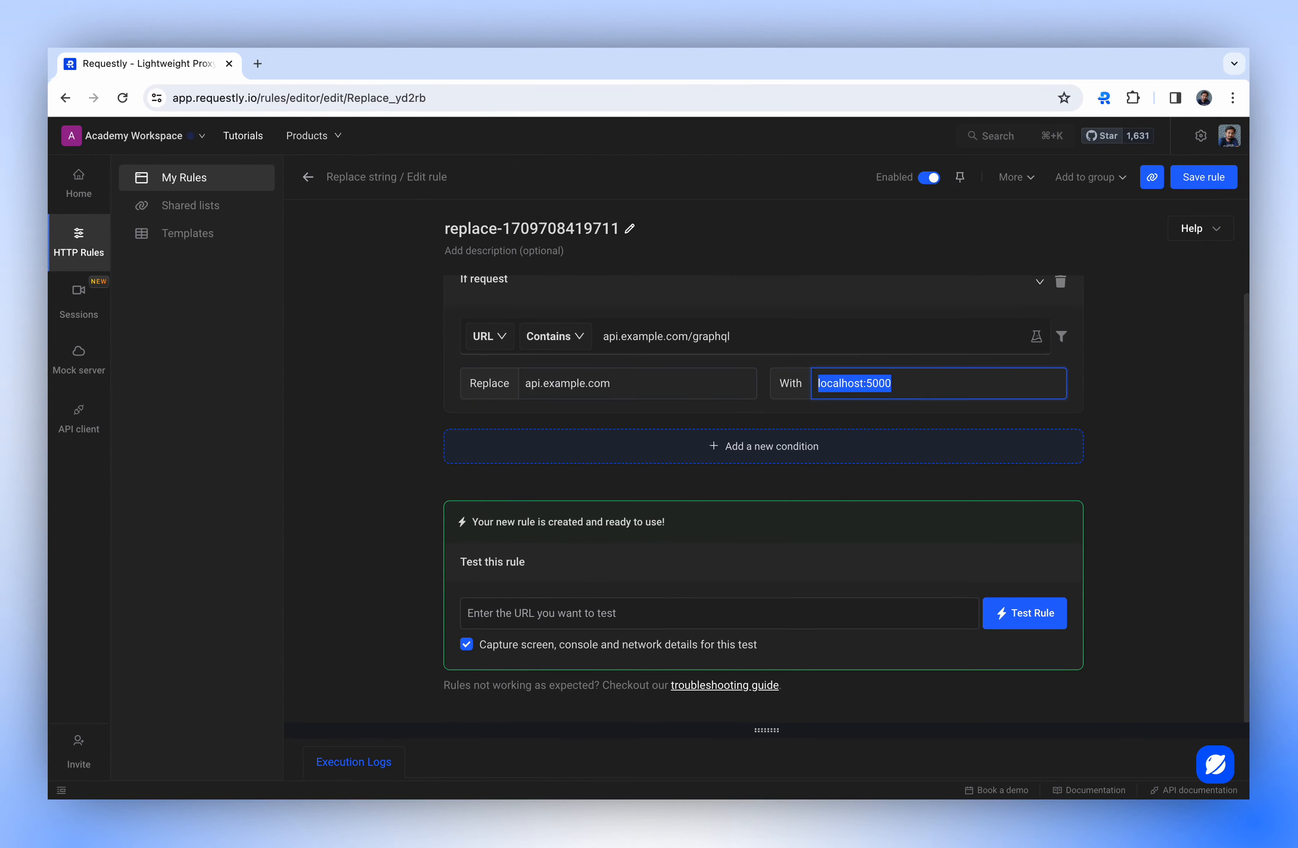
- Change the replacement host from localhost:5000 to stagapi.example.com and save the rule
key("ctrl+plus")
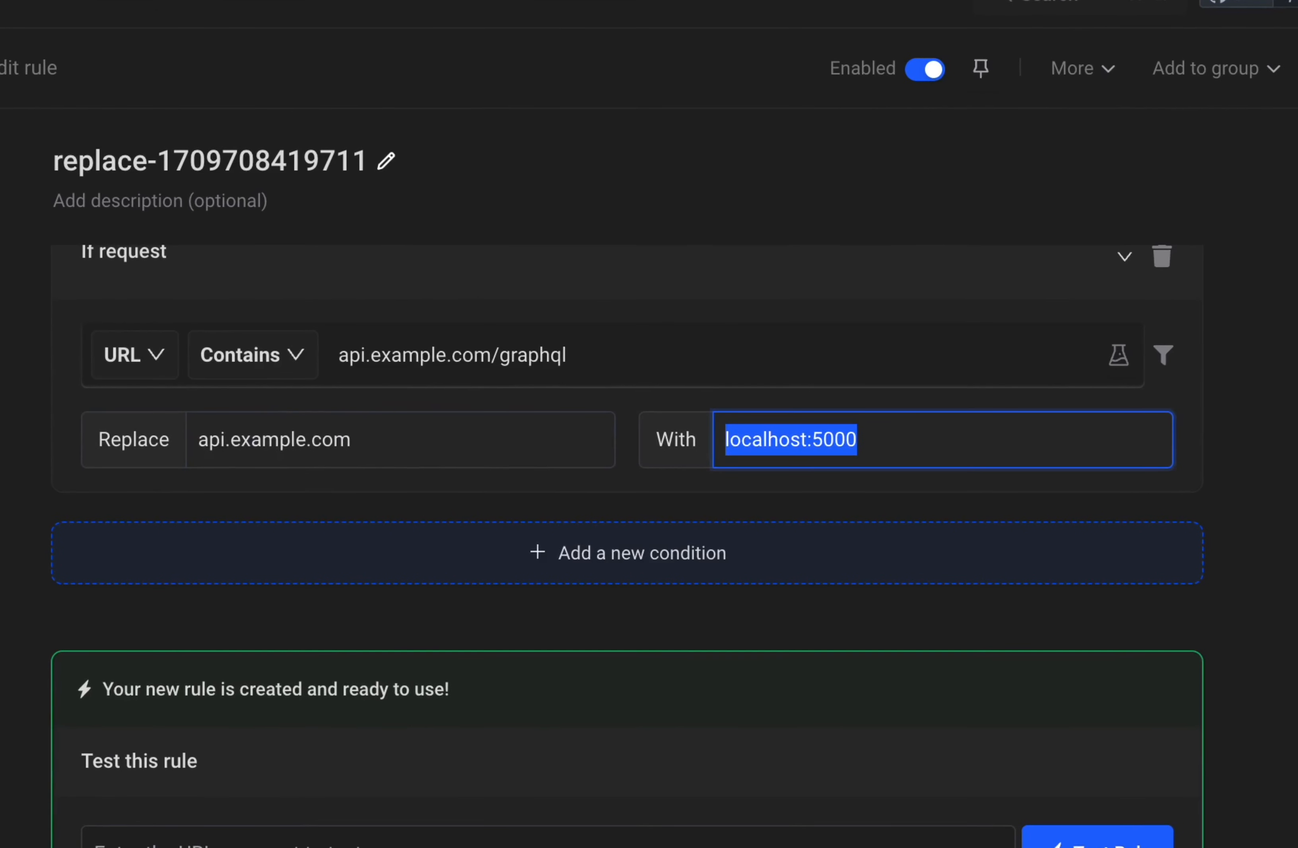
type("sapi.example.com")
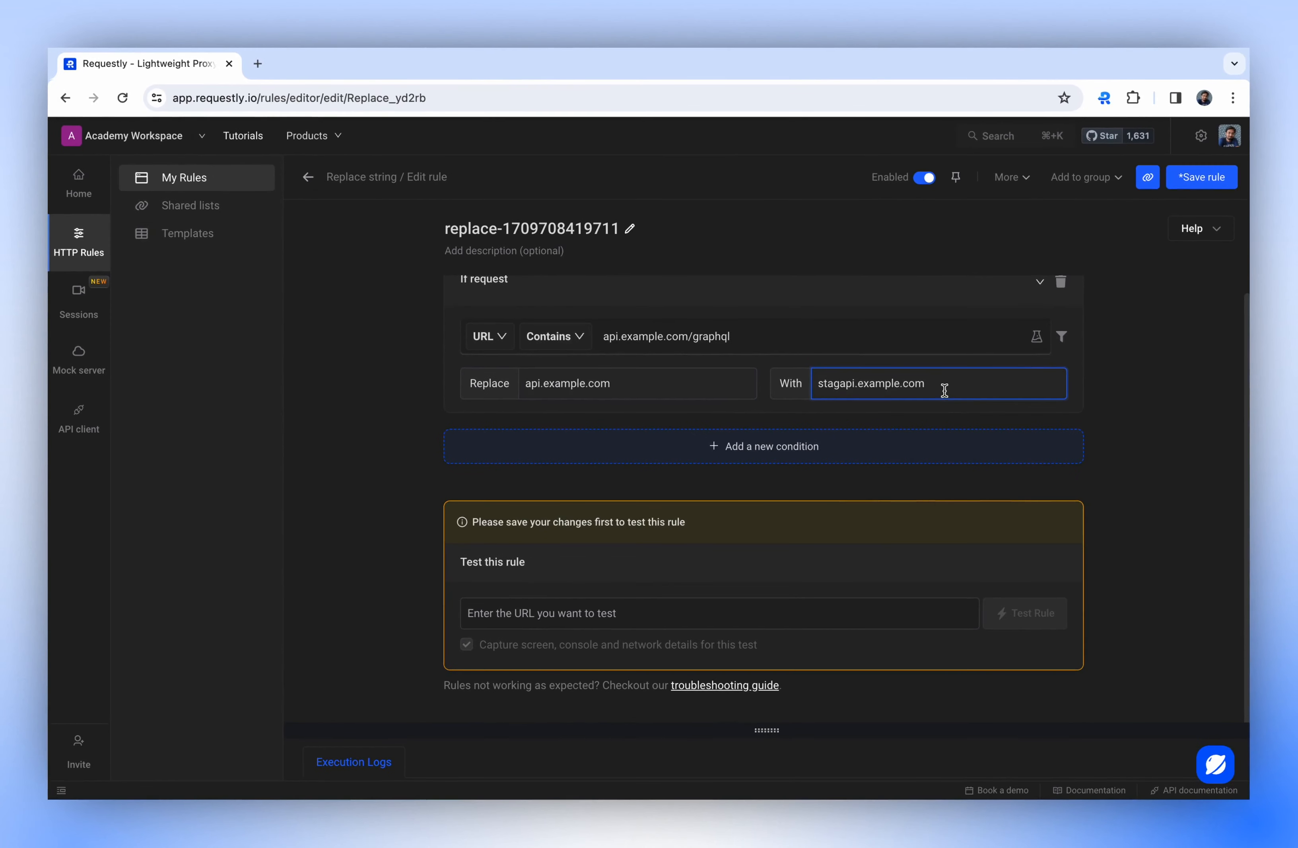
left_click(1201, 177)
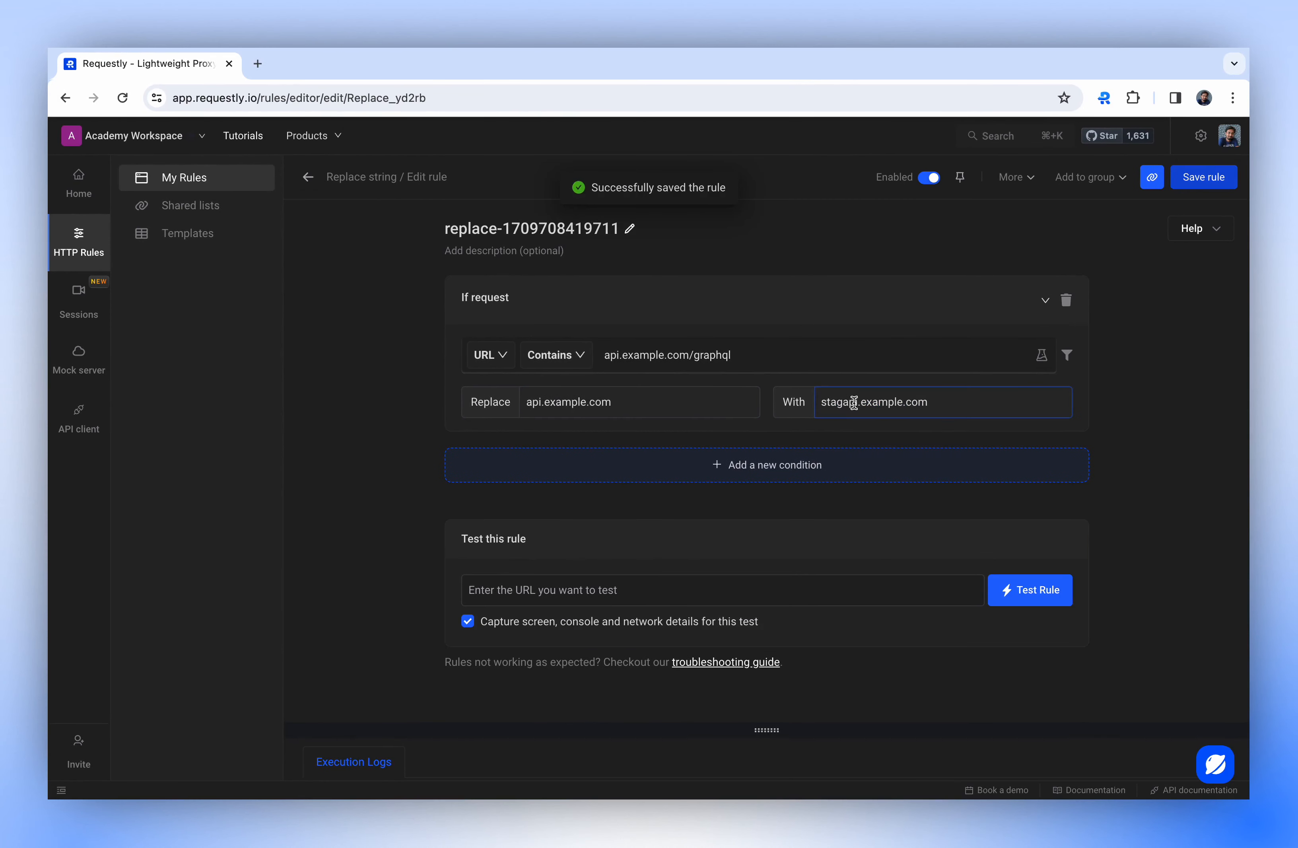